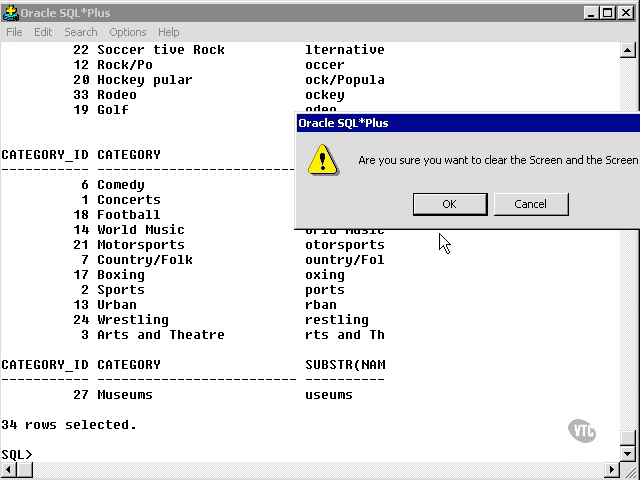
Confirm clearing the SQL*Plus screen and buffer before the category listing.
left_click(448, 204)
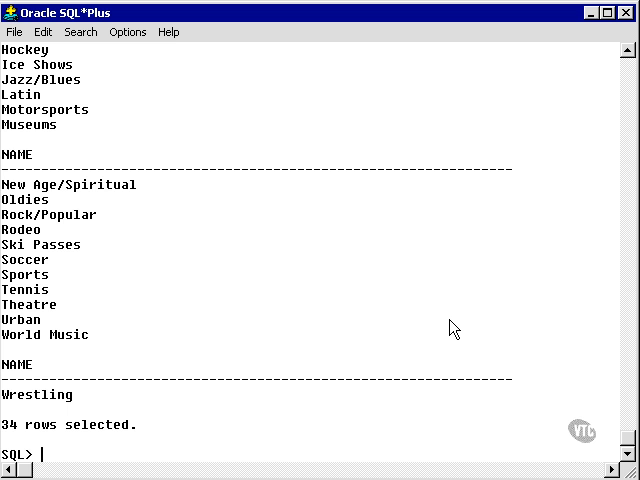
Run SELECT showdate, show_id, venue_id from show; returning 147 unsorted rows.
type("SELECT showdate, show_id, venue_id from show;")
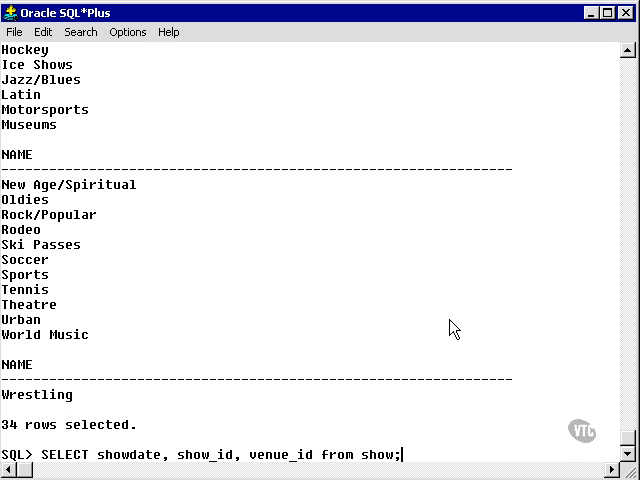
key("Return")
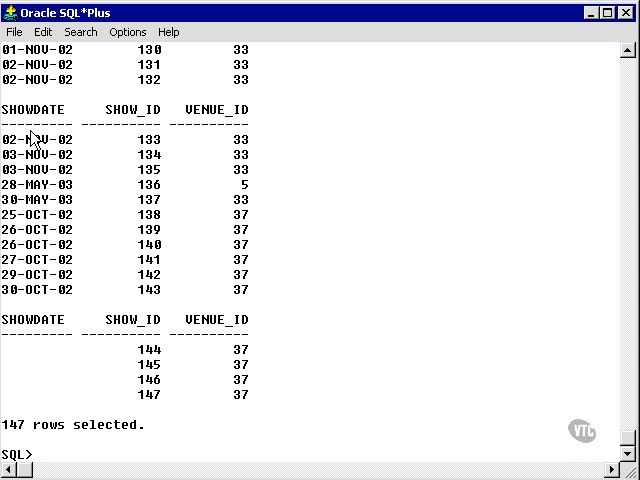
mouse_move(80, 222)
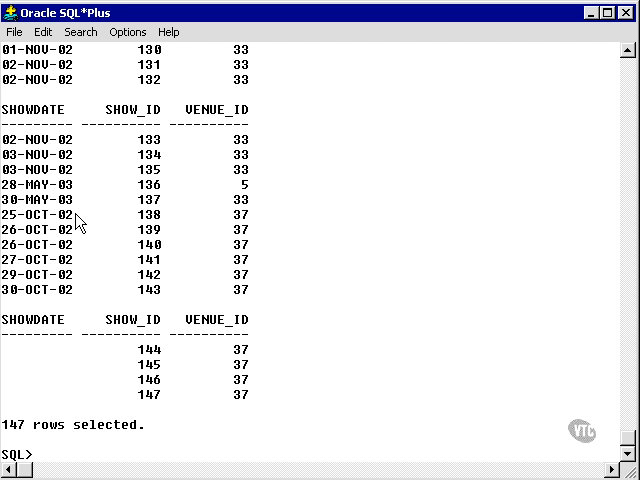
mouse_move(76, 264)
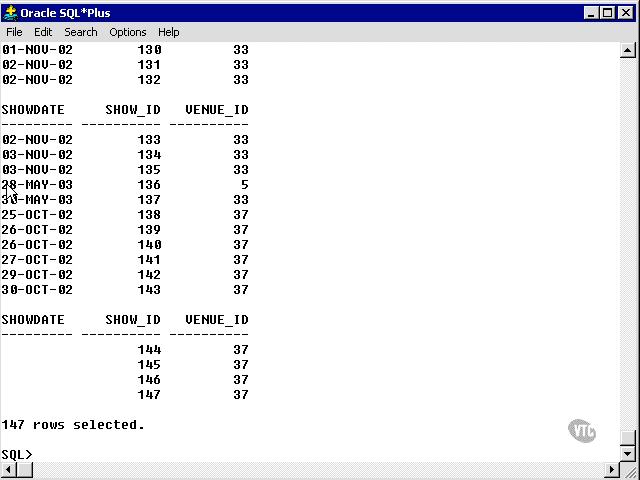
left_click_drag(20, 198, 20, 212)
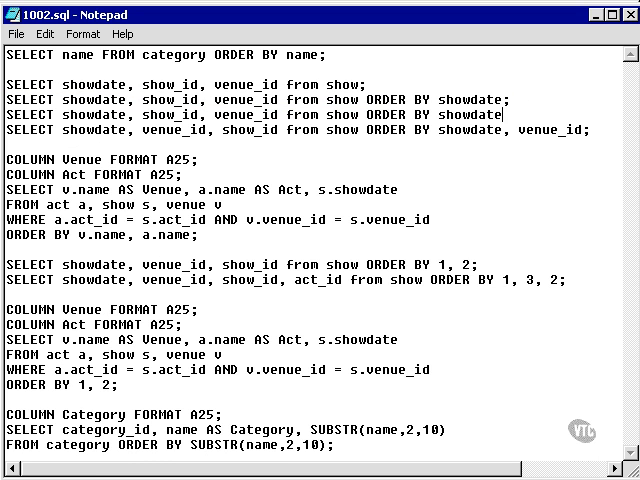
Append NULL text to the ORDER BY showdate query in 1002.sql.
type("NULLS FIRST;")
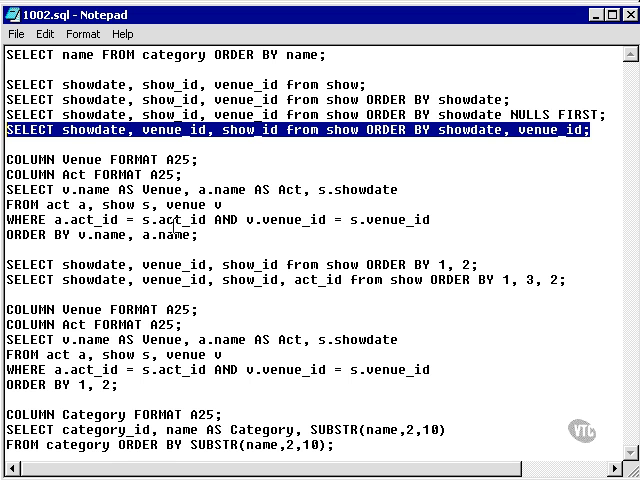
mouse_move(592, 152)
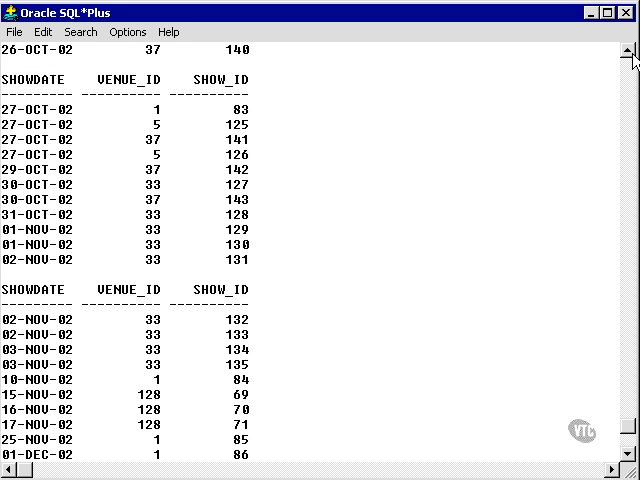
mouse_move(218, 144)
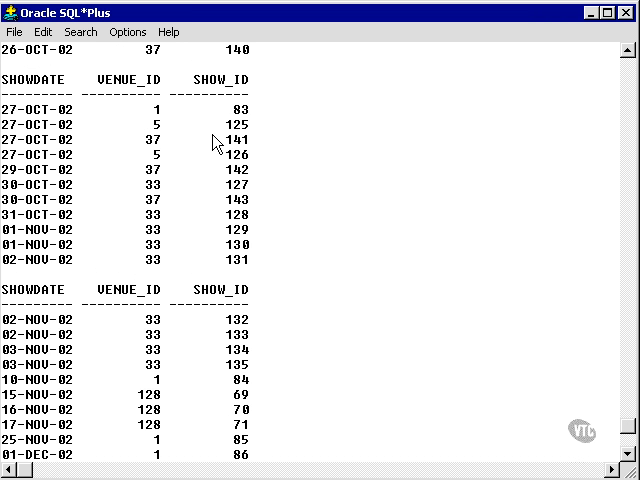
Scroll the sorted showdate, venue_id results toward the 27-OCT-02 venue 37 row.
scroll("down", 3)
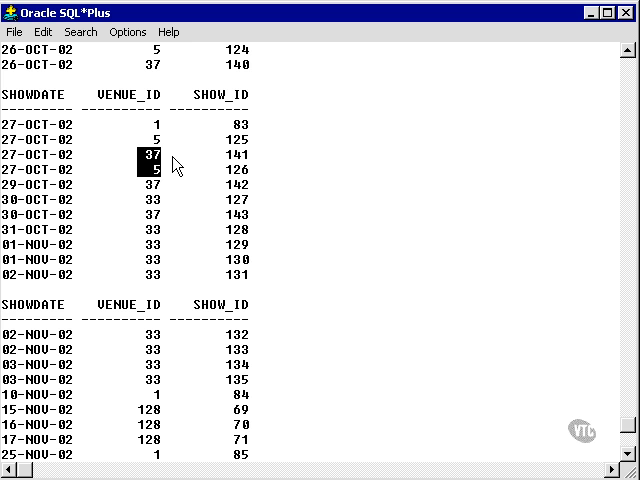
mouse_move(60, 188)
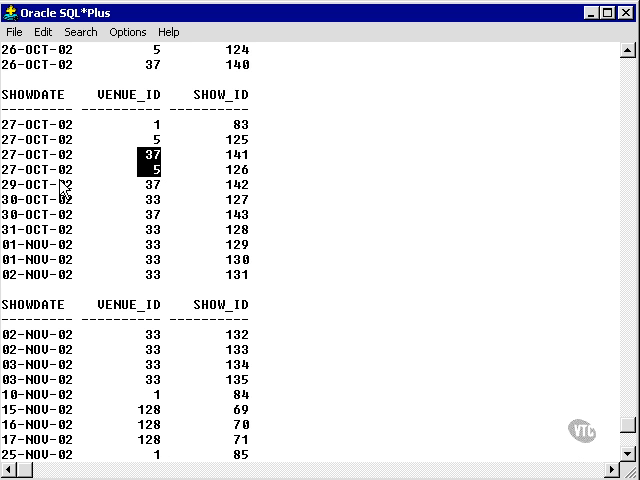